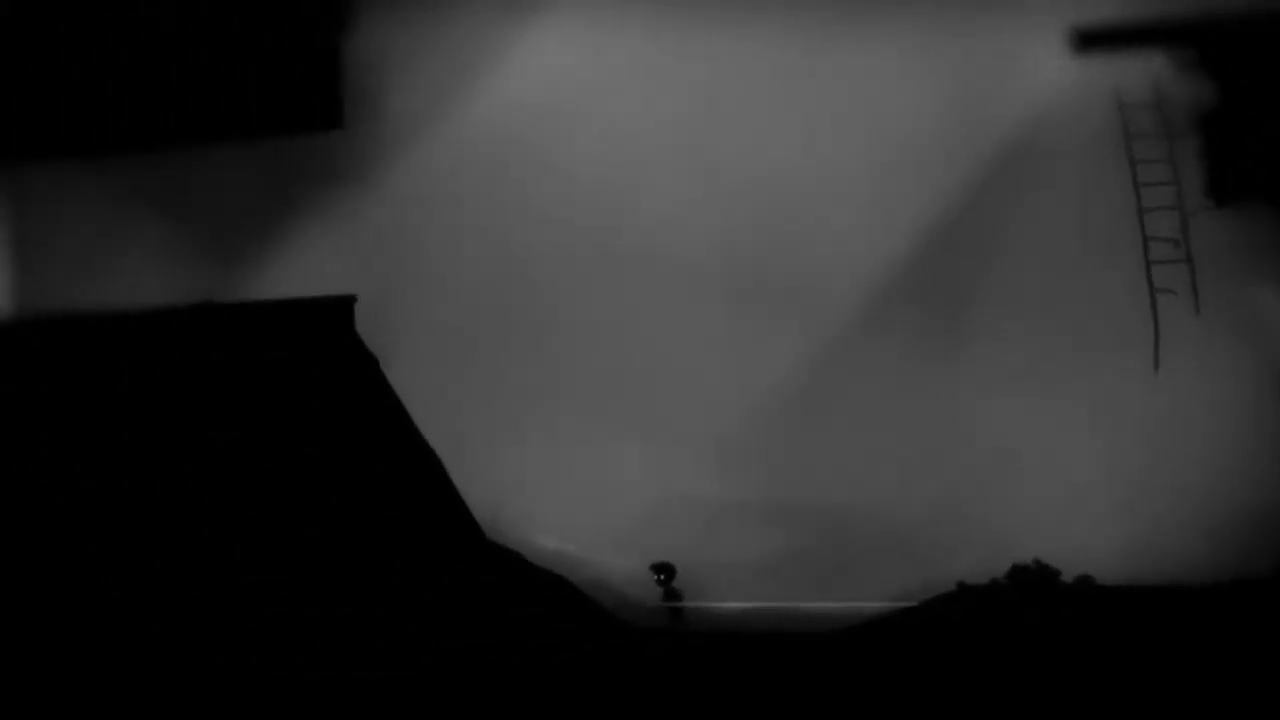
Walk the boy across the flat ground to the foot of the dark slope
key("Right")
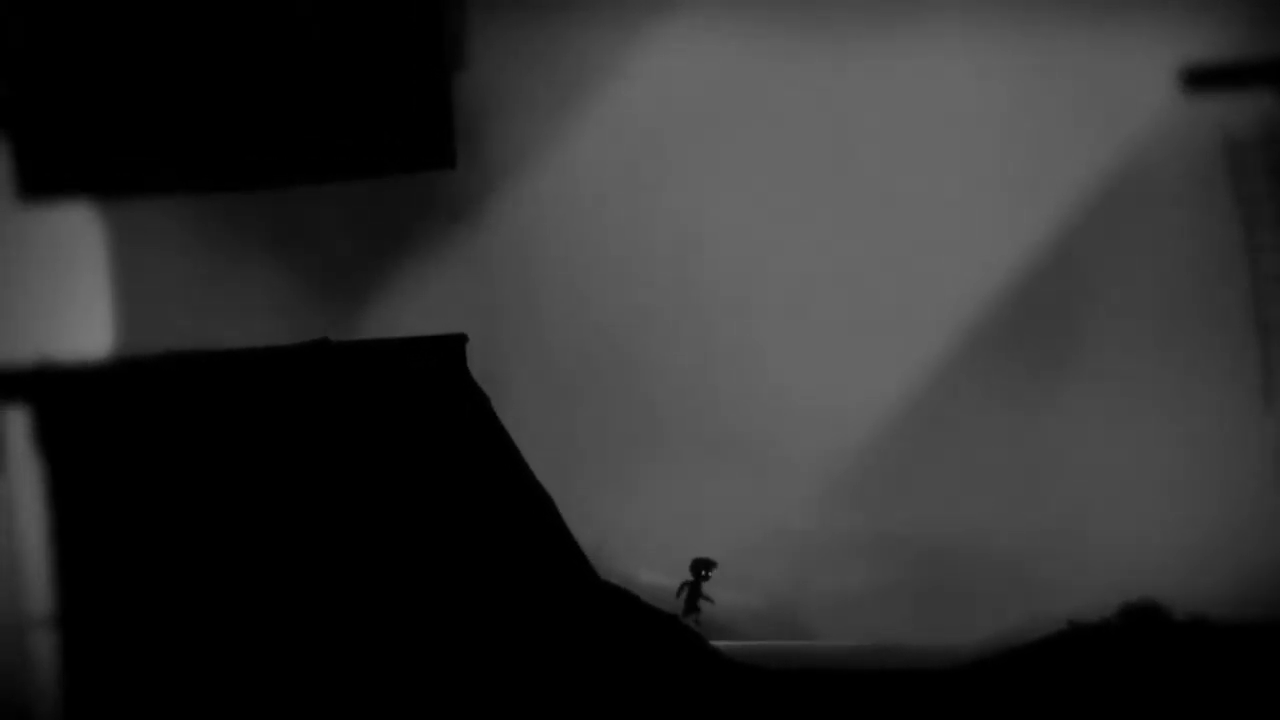